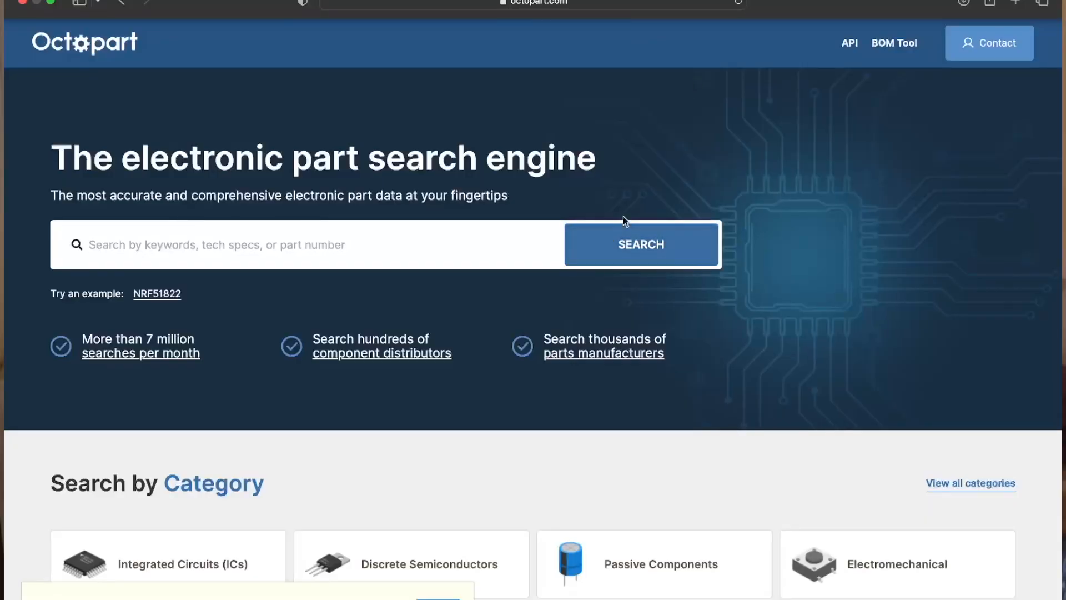
Look up atmega328, view the ATMEGA328P-ANR part page and datasheet, then return to search.
scroll("down", 3)
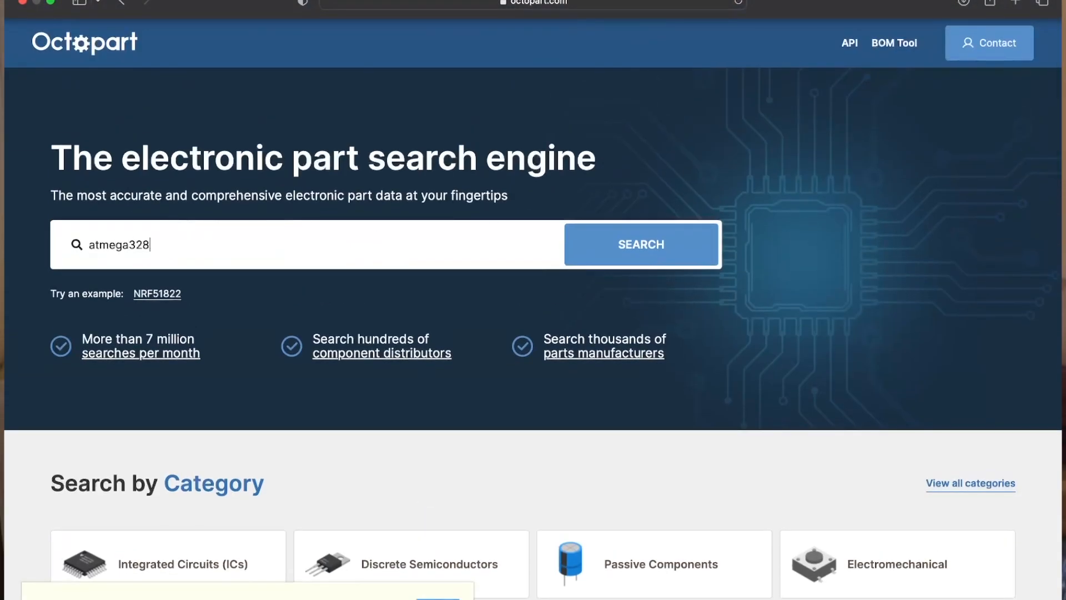
left_click(640, 244)
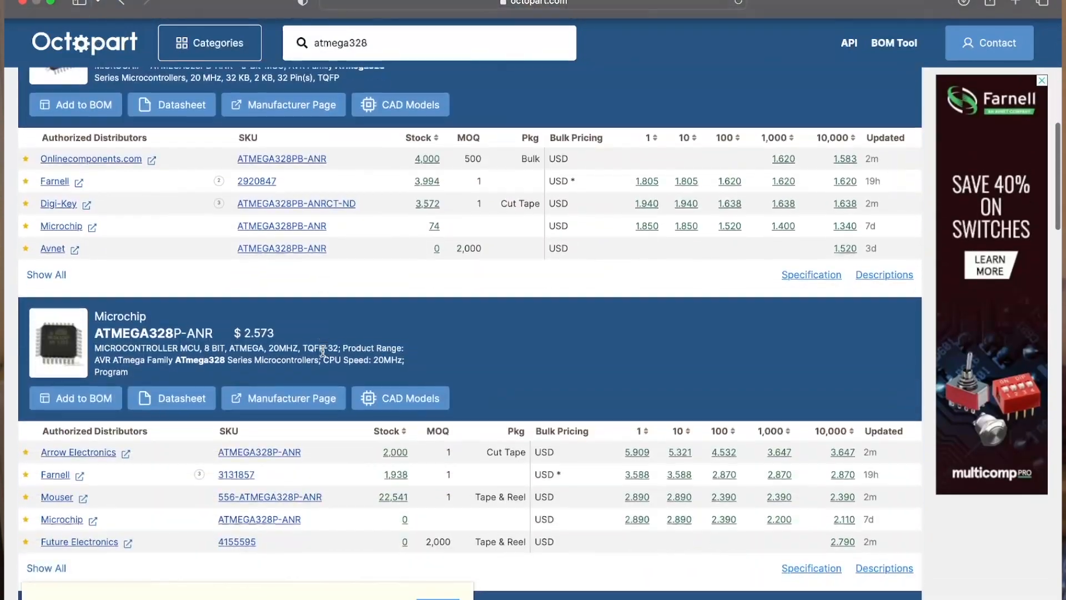
left_click(154, 333)
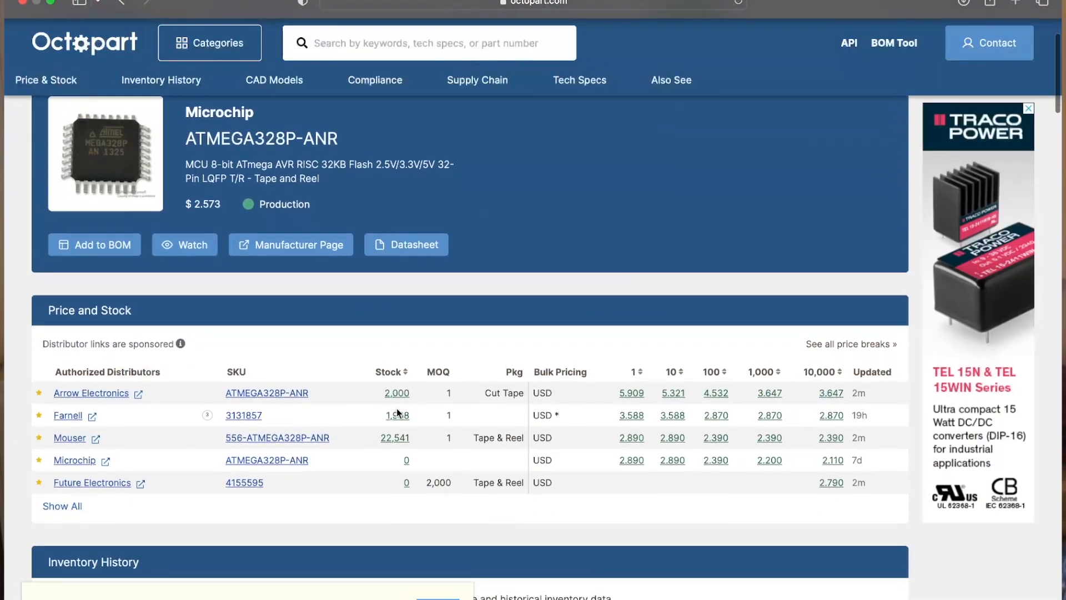
left_click(406, 244)
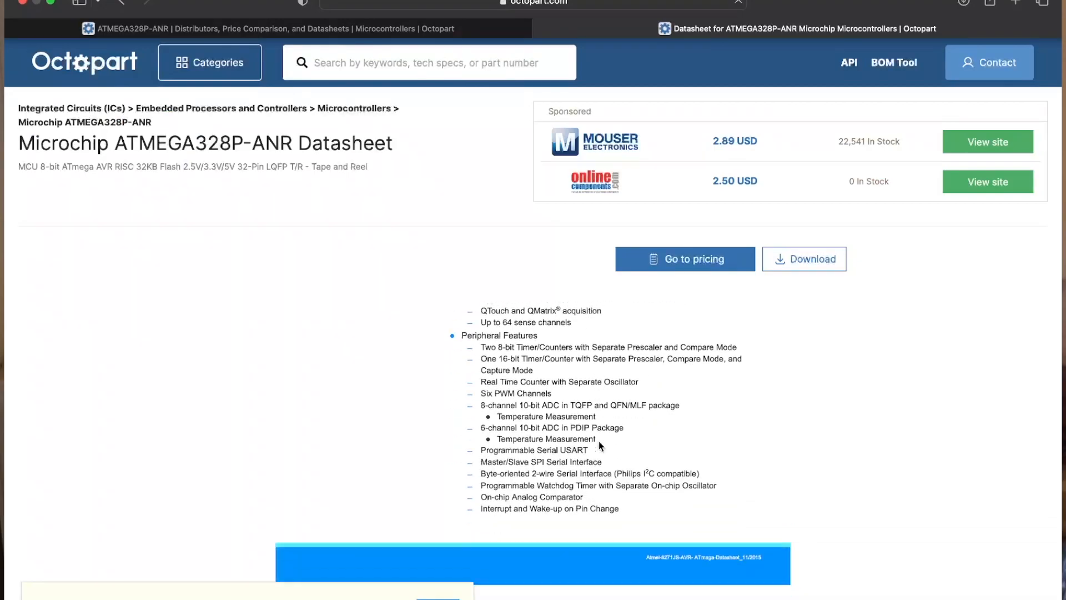
left_click(684, 259)
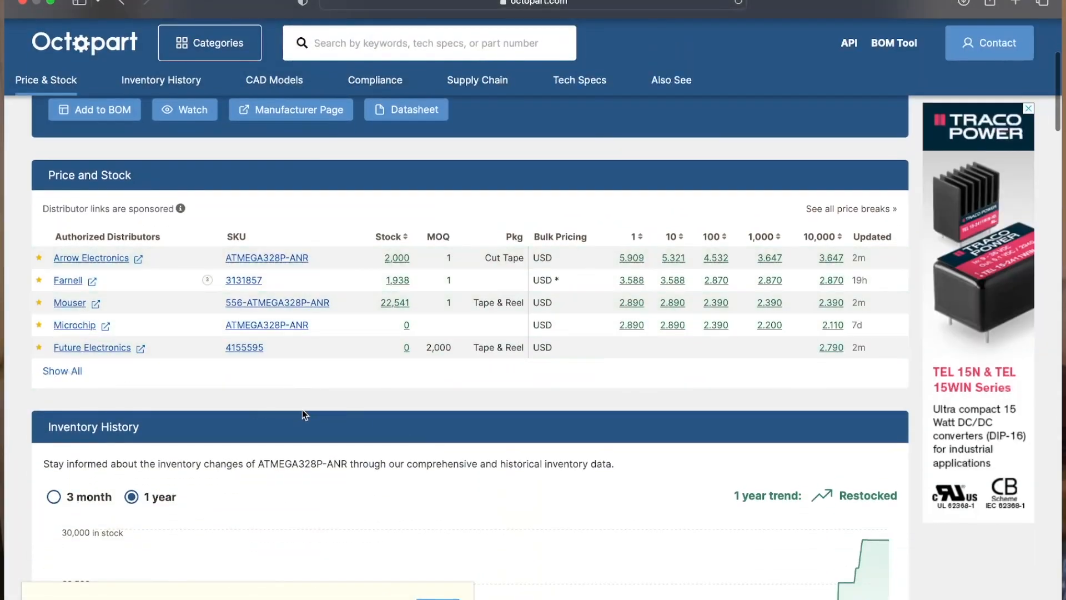
left_click(86, 44)
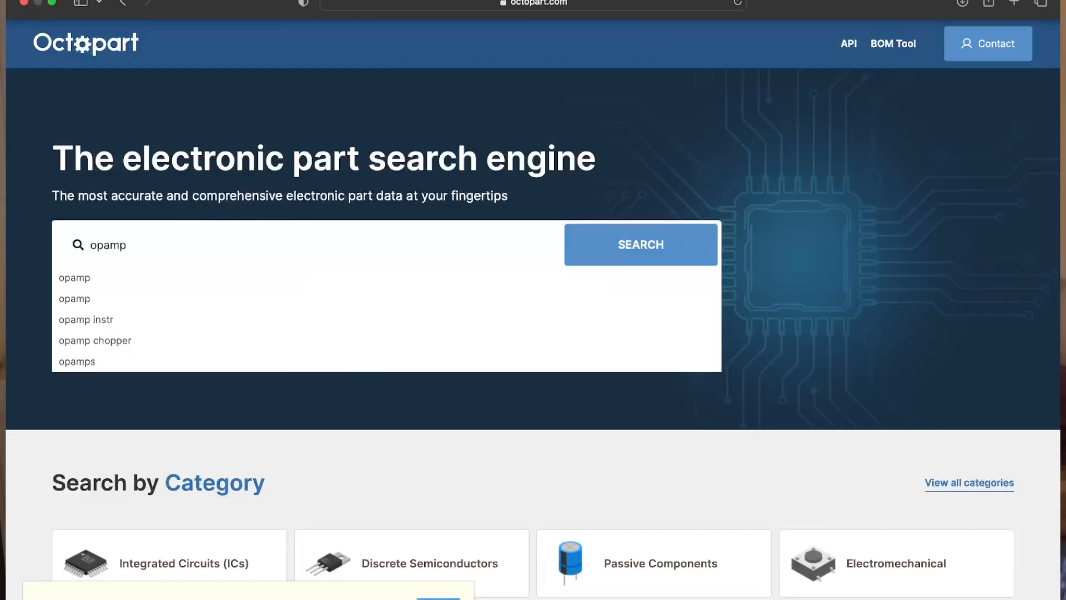
Search 'opamp' and filter to Microchip, QFN, 64-pin, dsPIC core parts.
left_click(639, 245)
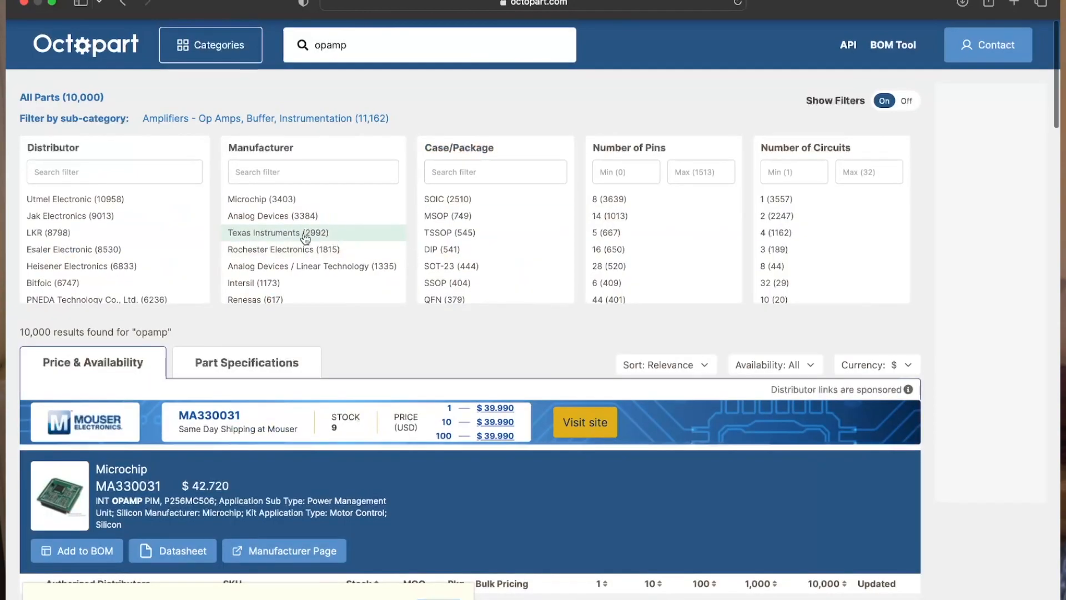
left_click(261, 195)
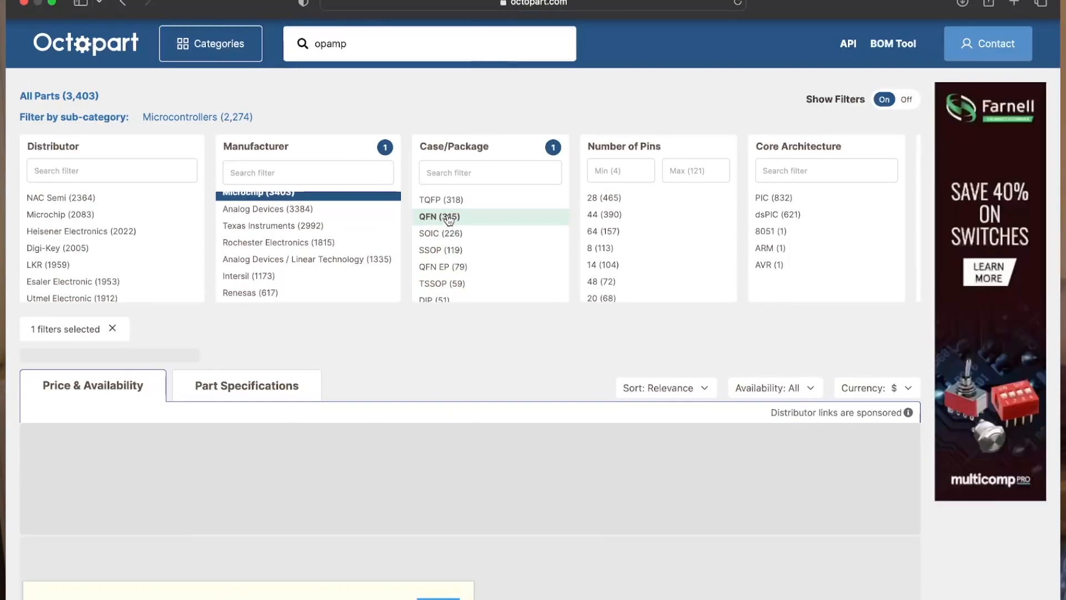
left_click(438, 216)
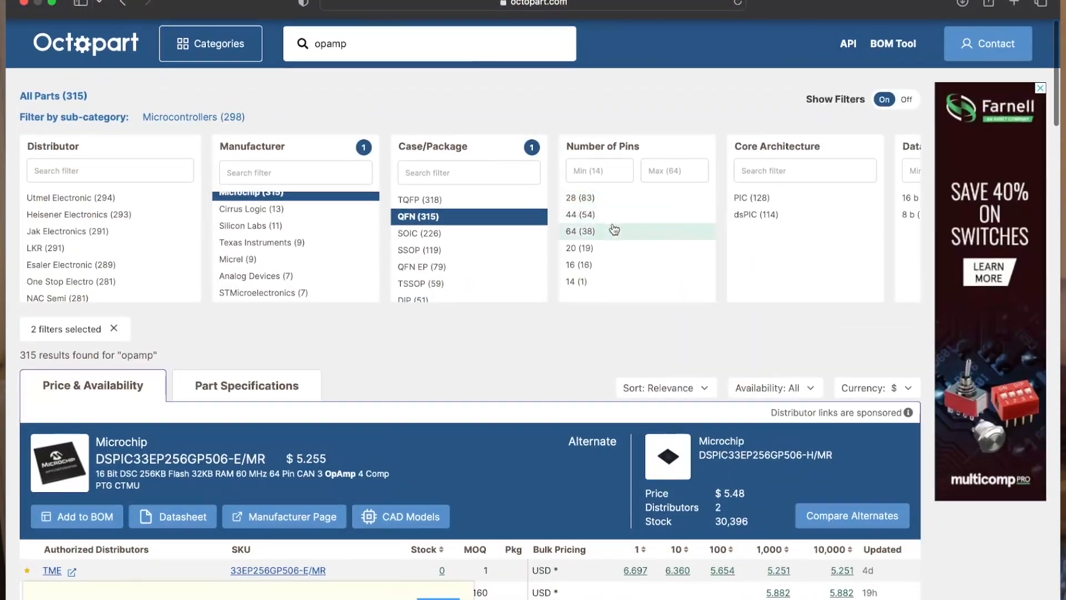
left_click(580, 231)
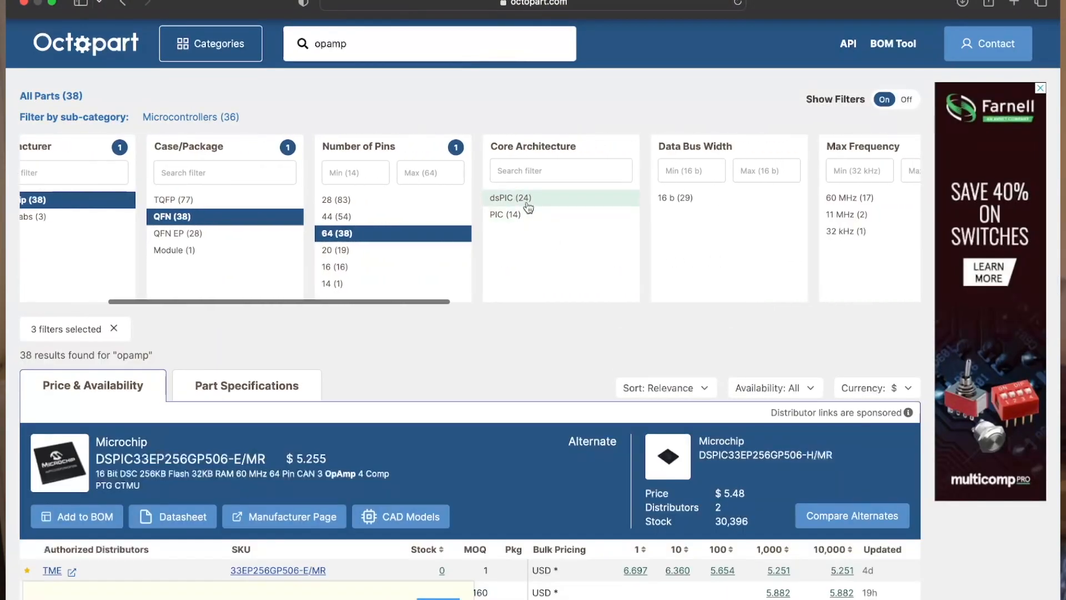
left_click(510, 198)
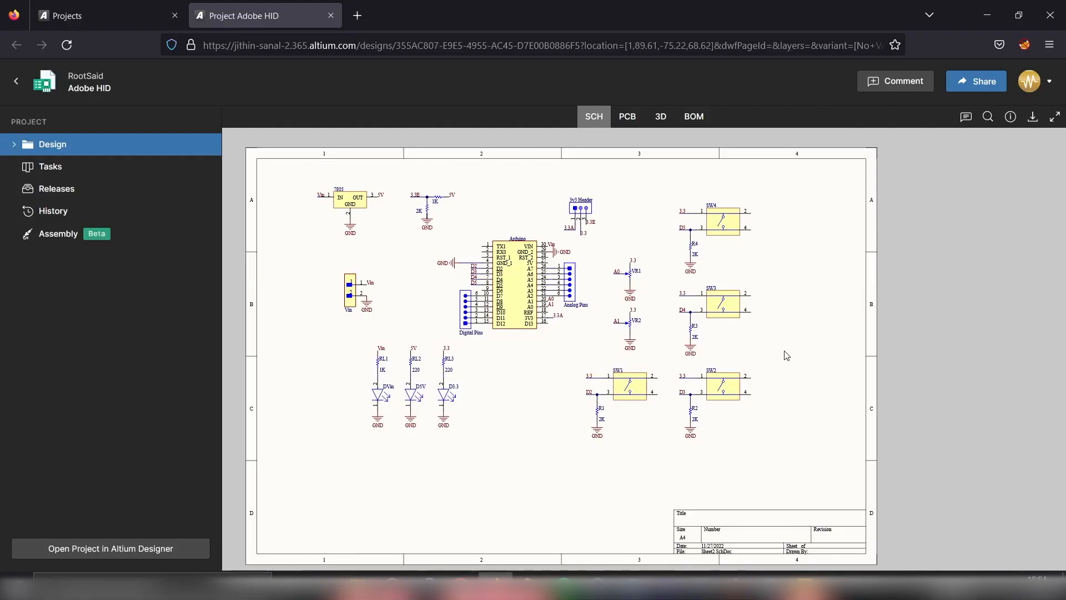
mouse_move(638, 548)
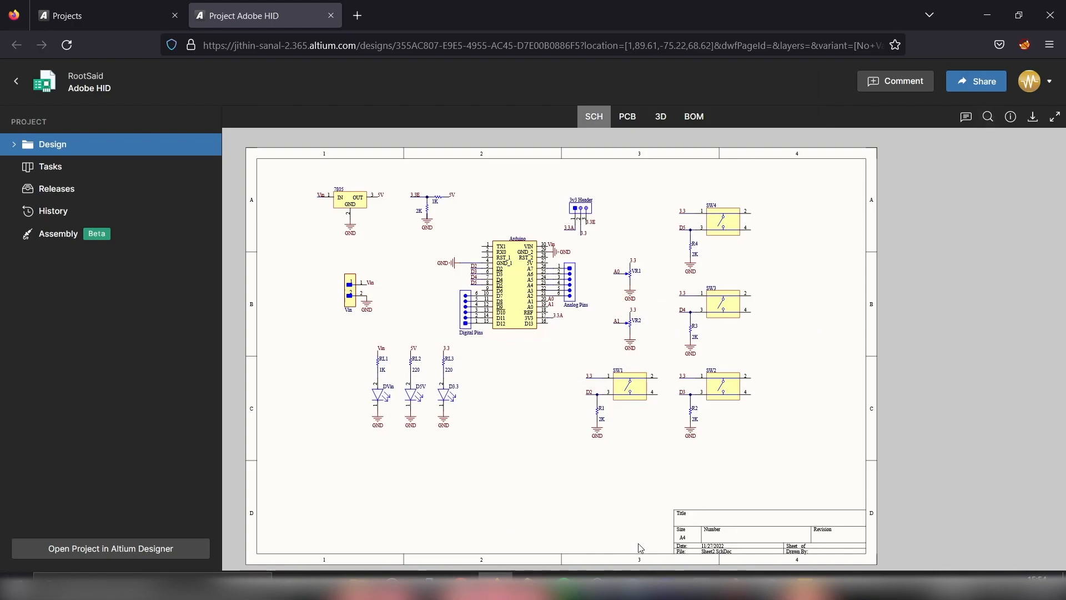
mouse_move(925, 253)
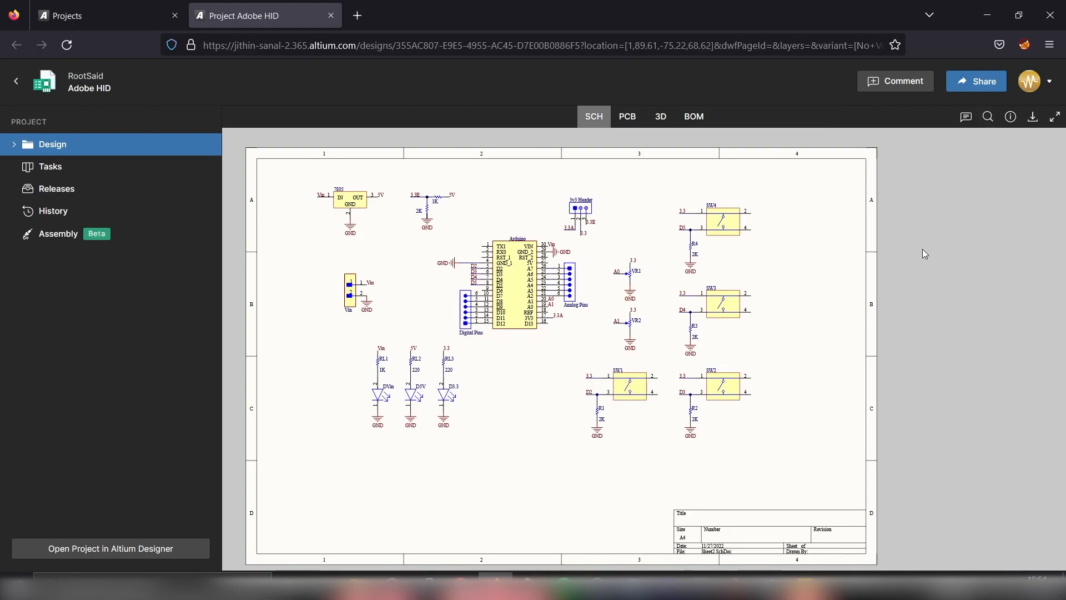
mouse_move(981, 89)
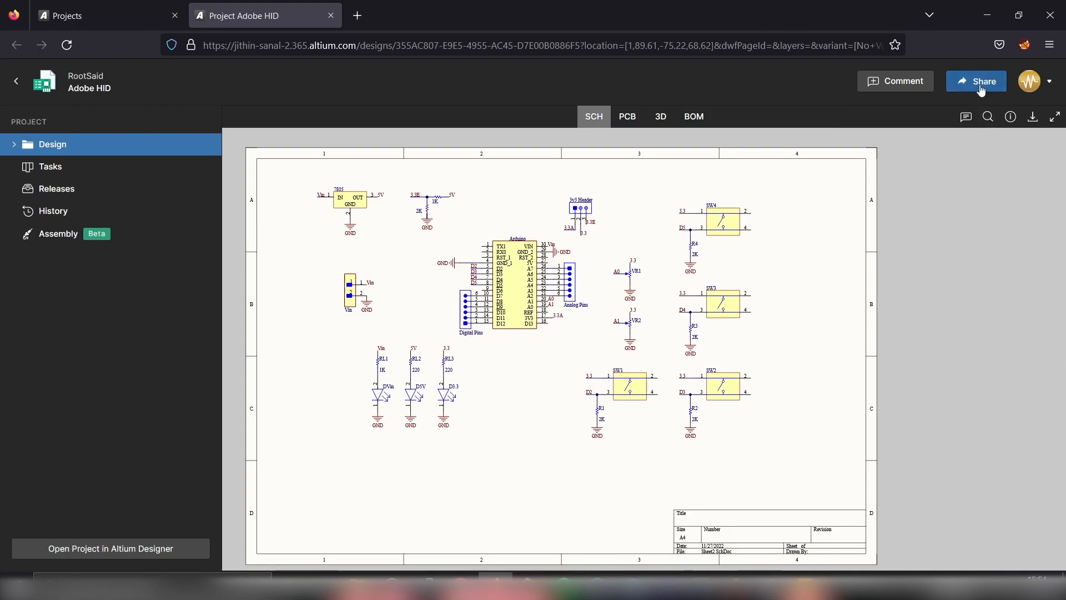
Share the Adobe HID project with teammate 'jithin@' using Can Edit permission.
left_click(975, 81)
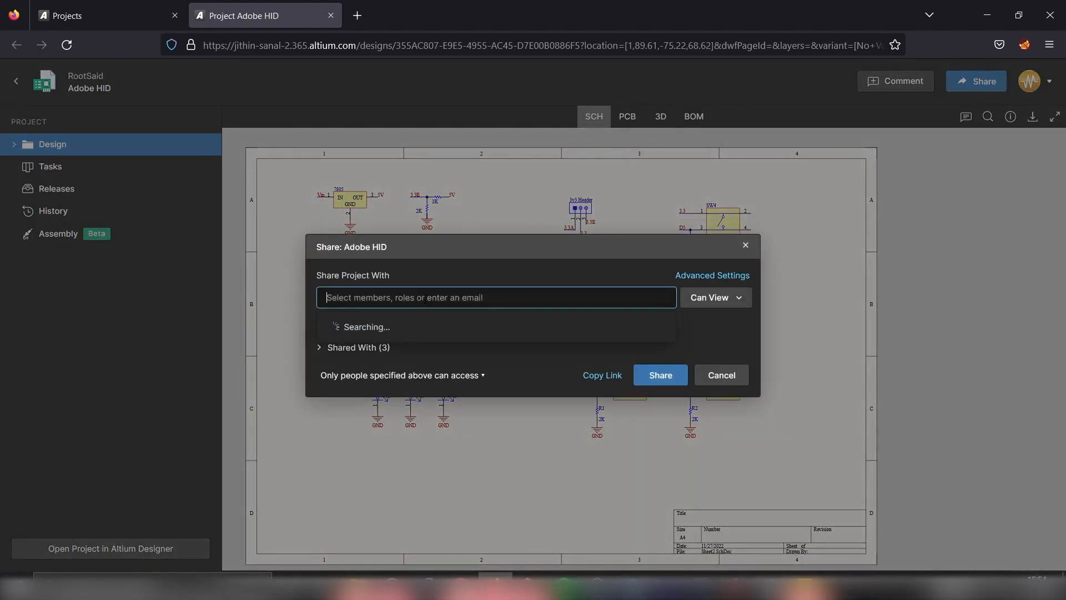
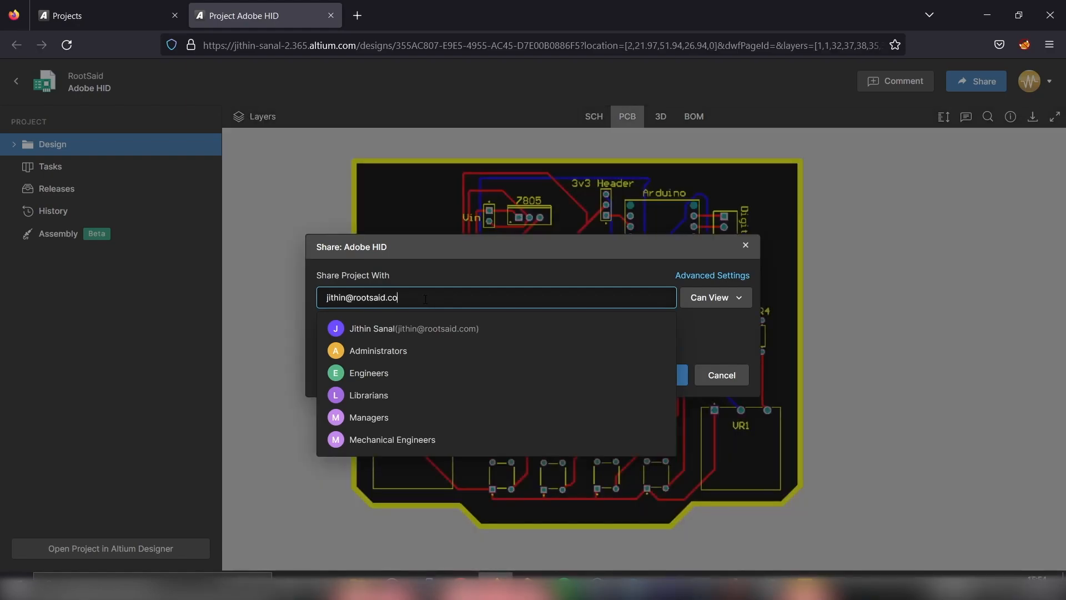
left_click(415, 329)
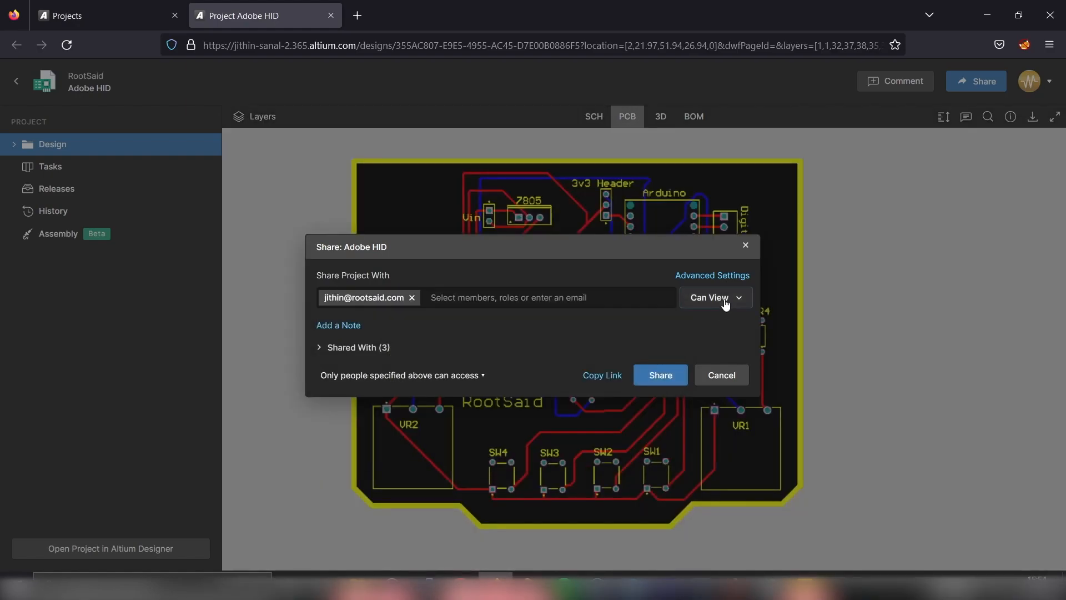
left_click(714, 298)
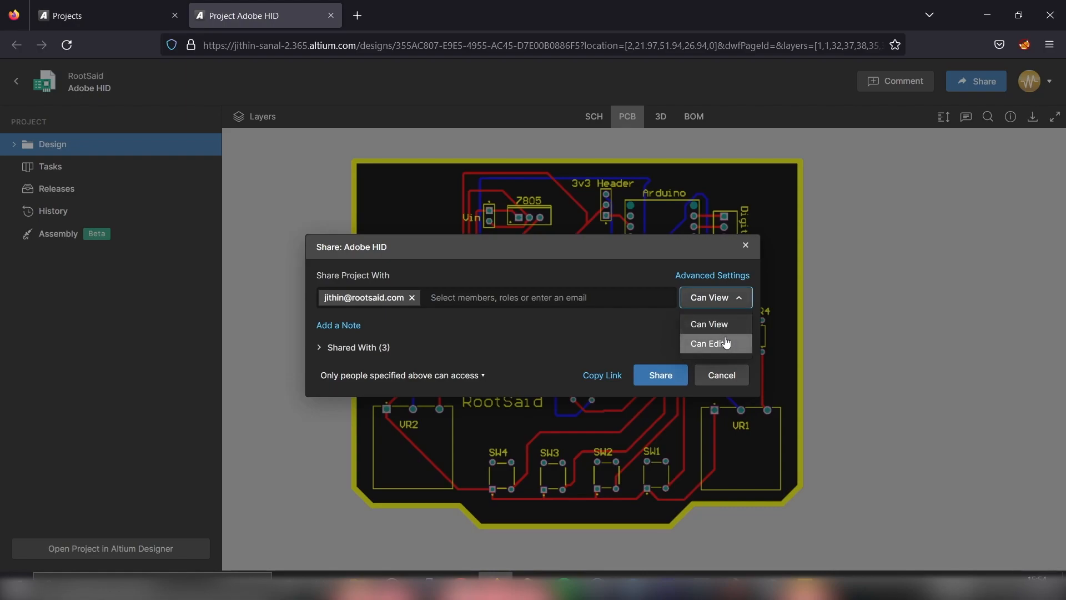
left_click(708, 344)
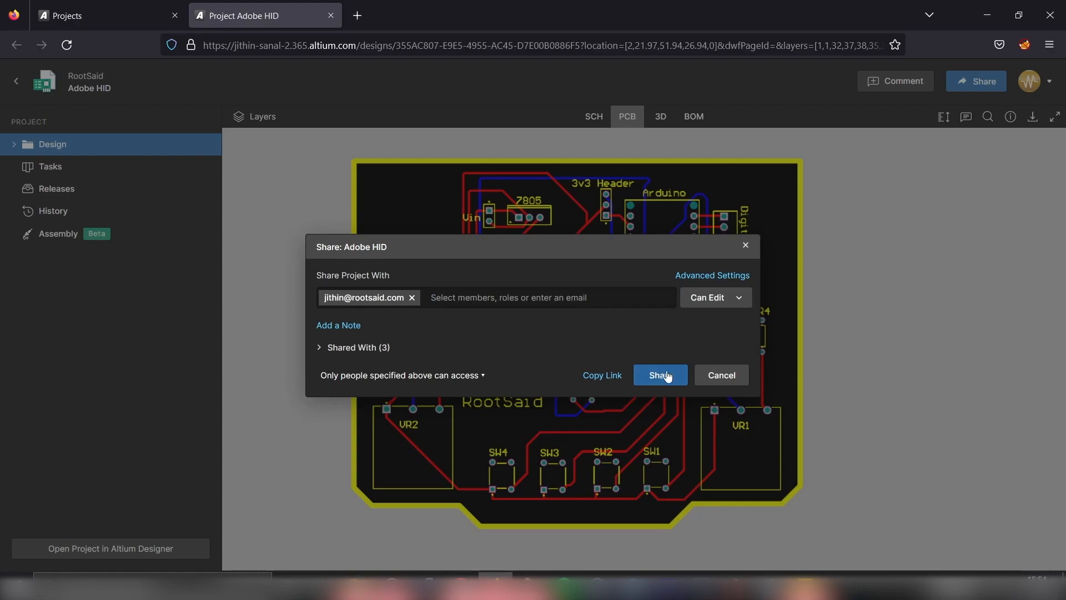
left_click(659, 374)
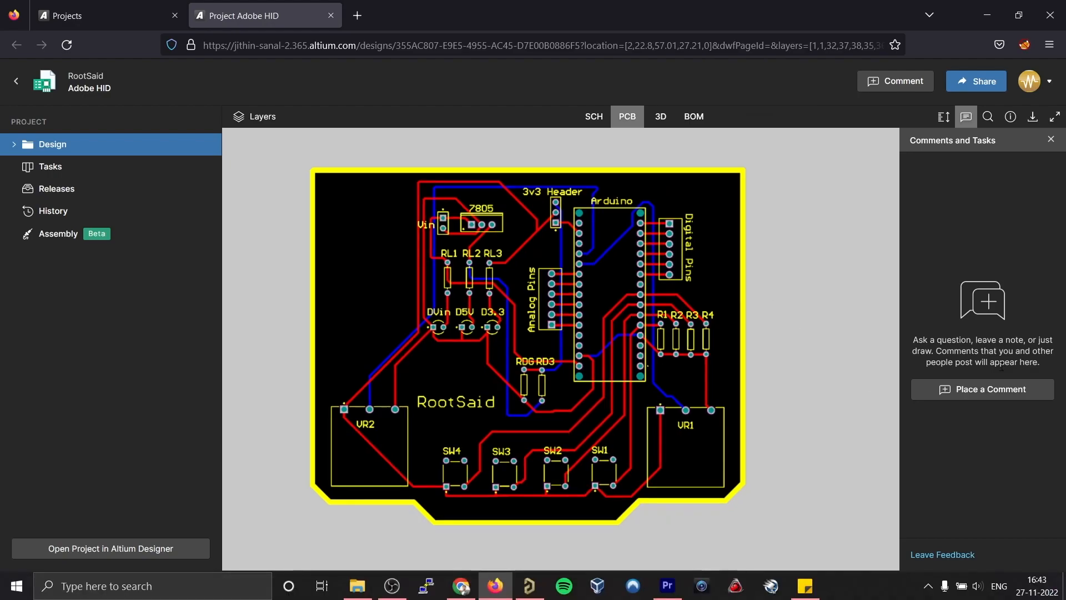
Pin a comment near the lower-right switches and start typing 'Hey guys, i'.
left_click(982, 388)
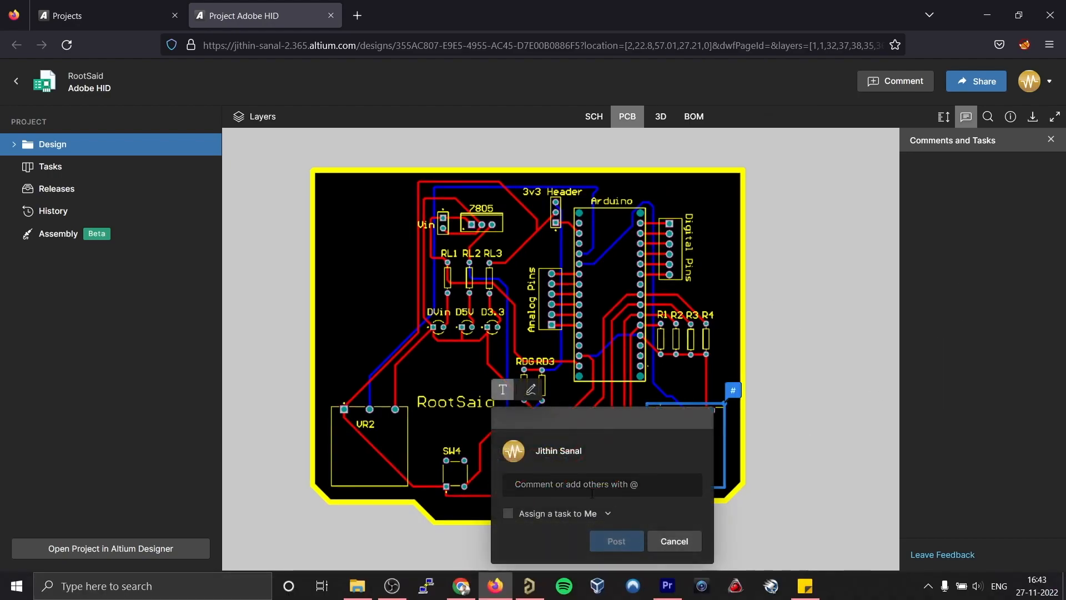
type("Hey guys, i")
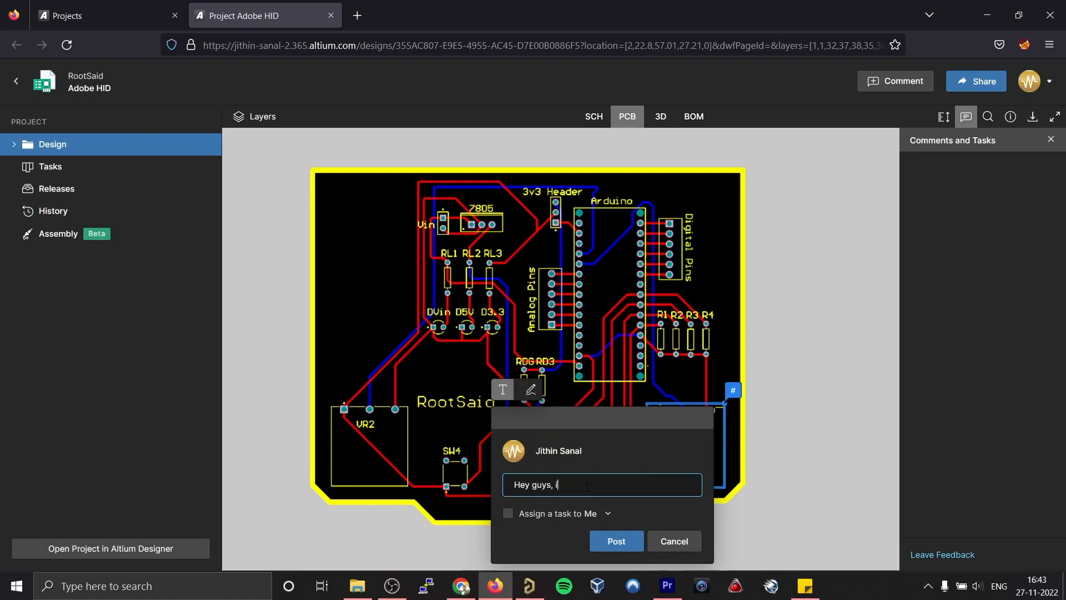